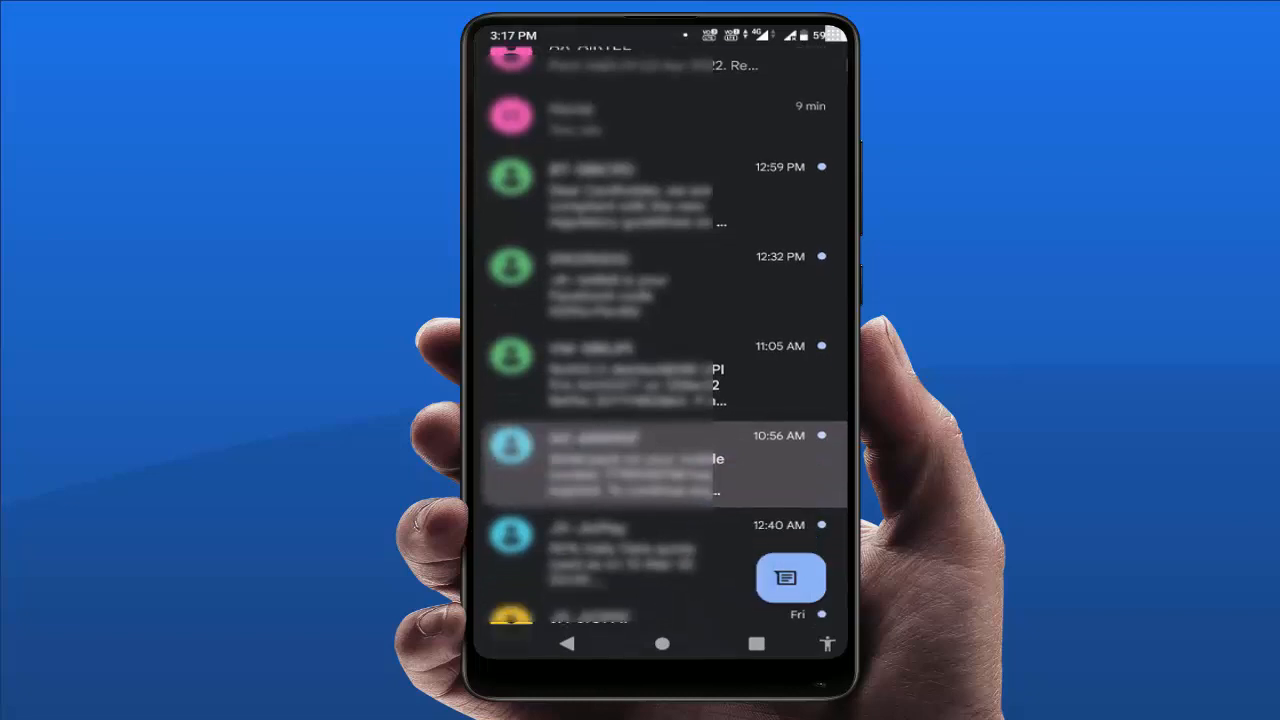
Enable View messages by category in Message organization settings, then return to the categorized inbox
{"action": "scroll", "scroll_direction": "up", "scroll_amount": 3}
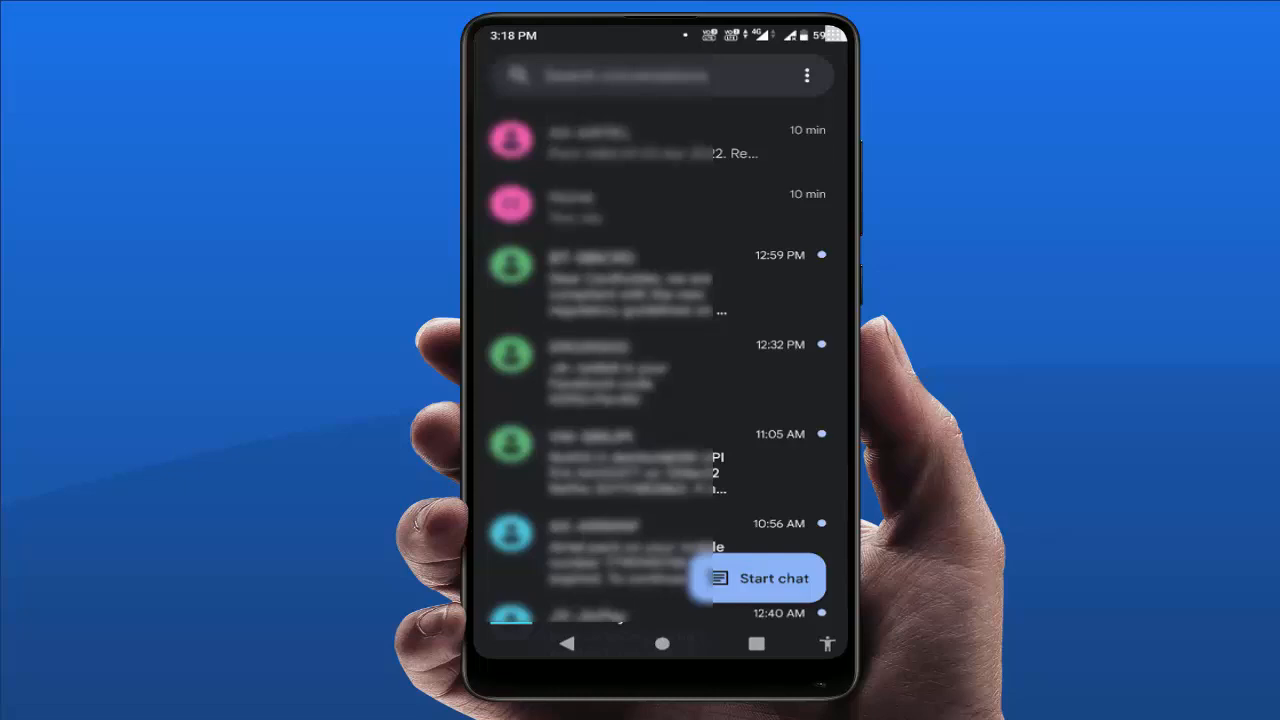
{"action": "left_click", "coordinate": [808, 76]}
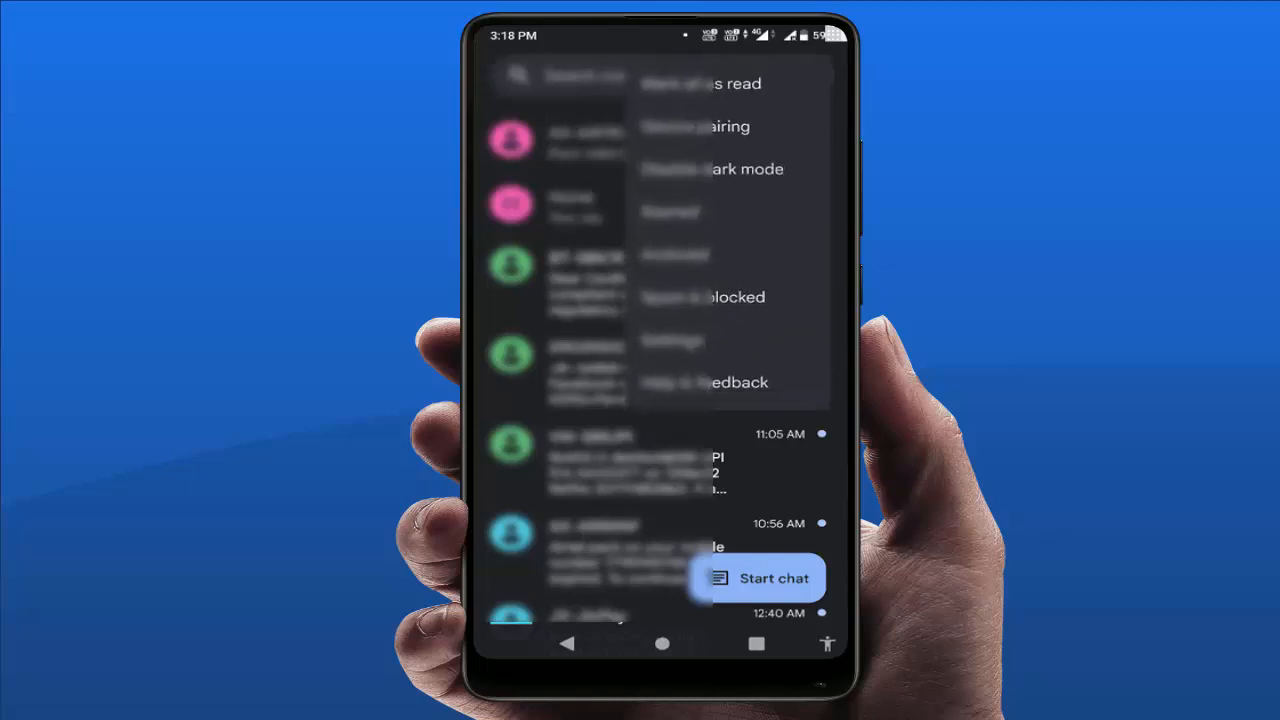
{"action": "left_click", "coordinate": [672, 340]}
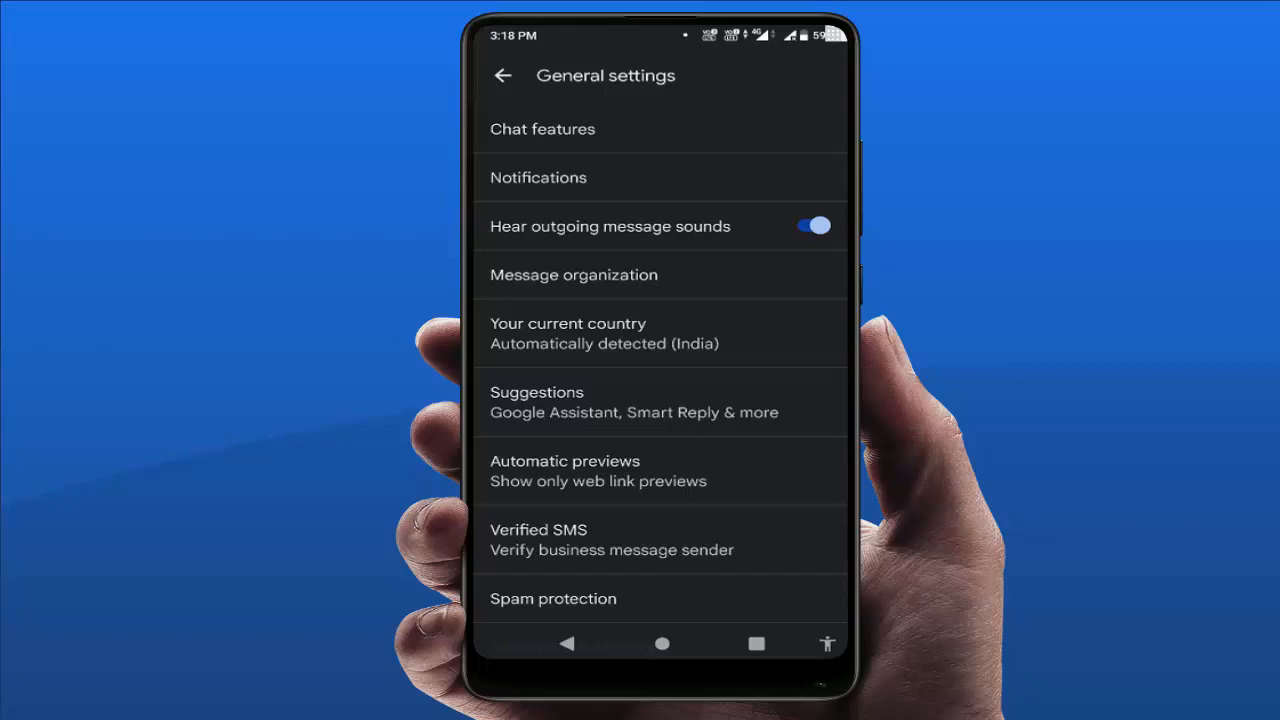
{"action": "left_click", "coordinate": [572, 274]}
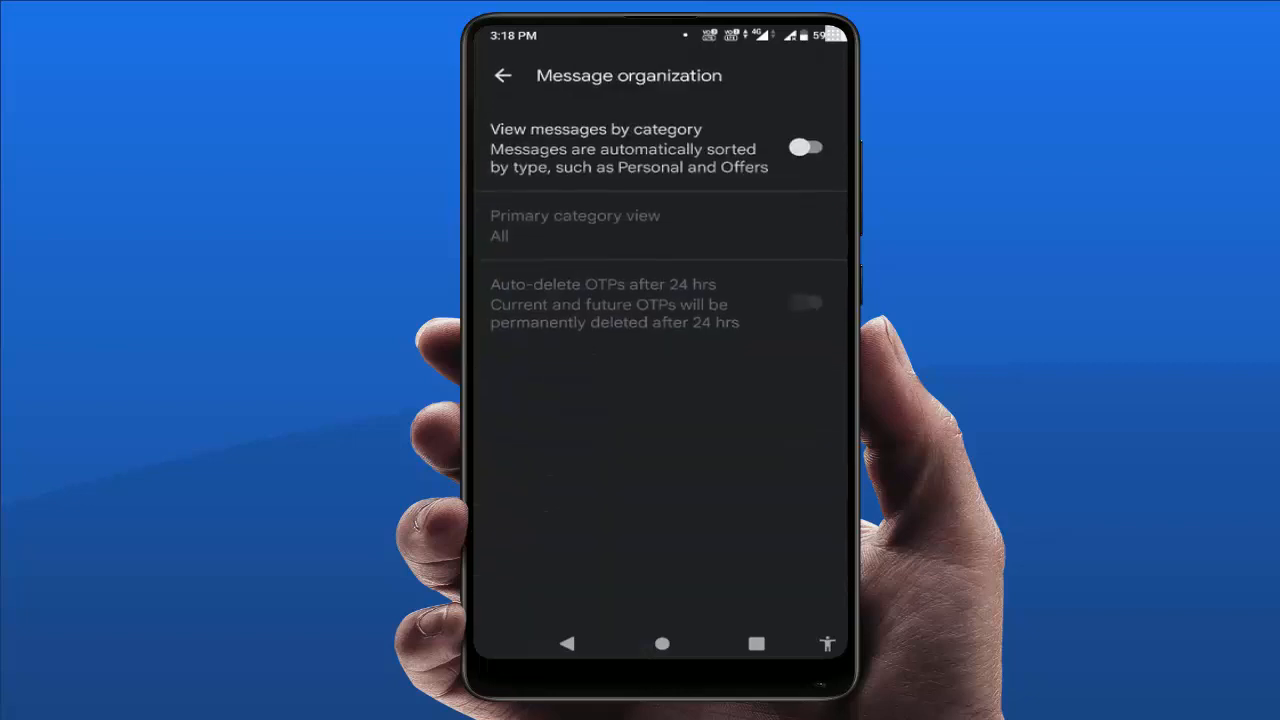
{"action": "left_click", "coordinate": [808, 148]}
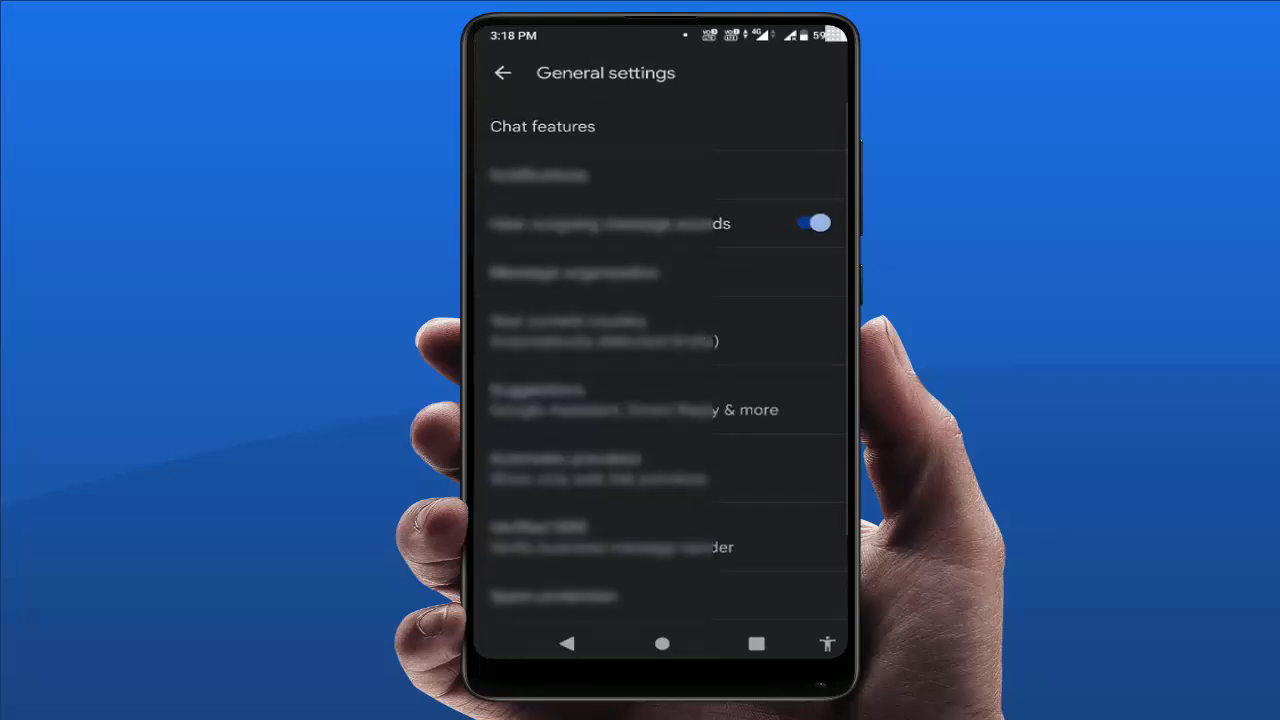
{"action": "left_click", "coordinate": [504, 72]}
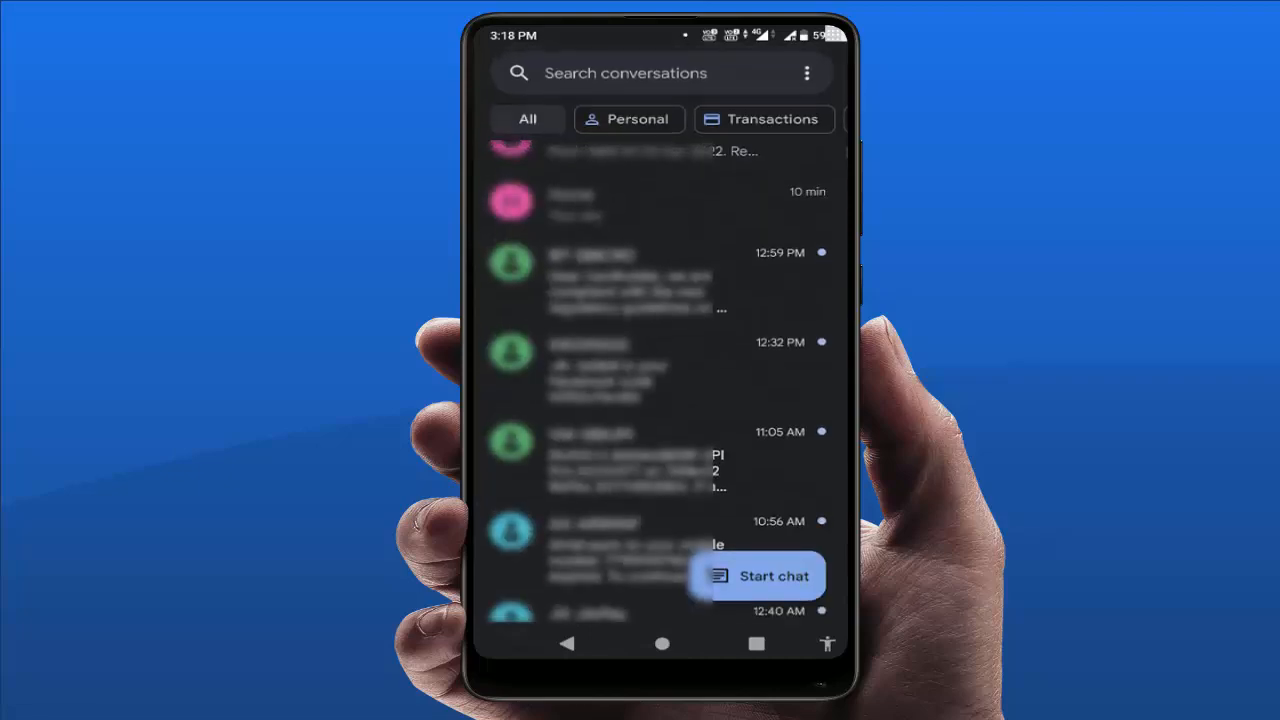
{"action": "scroll", "scroll_direction": "down", "scroll_amount": 3}
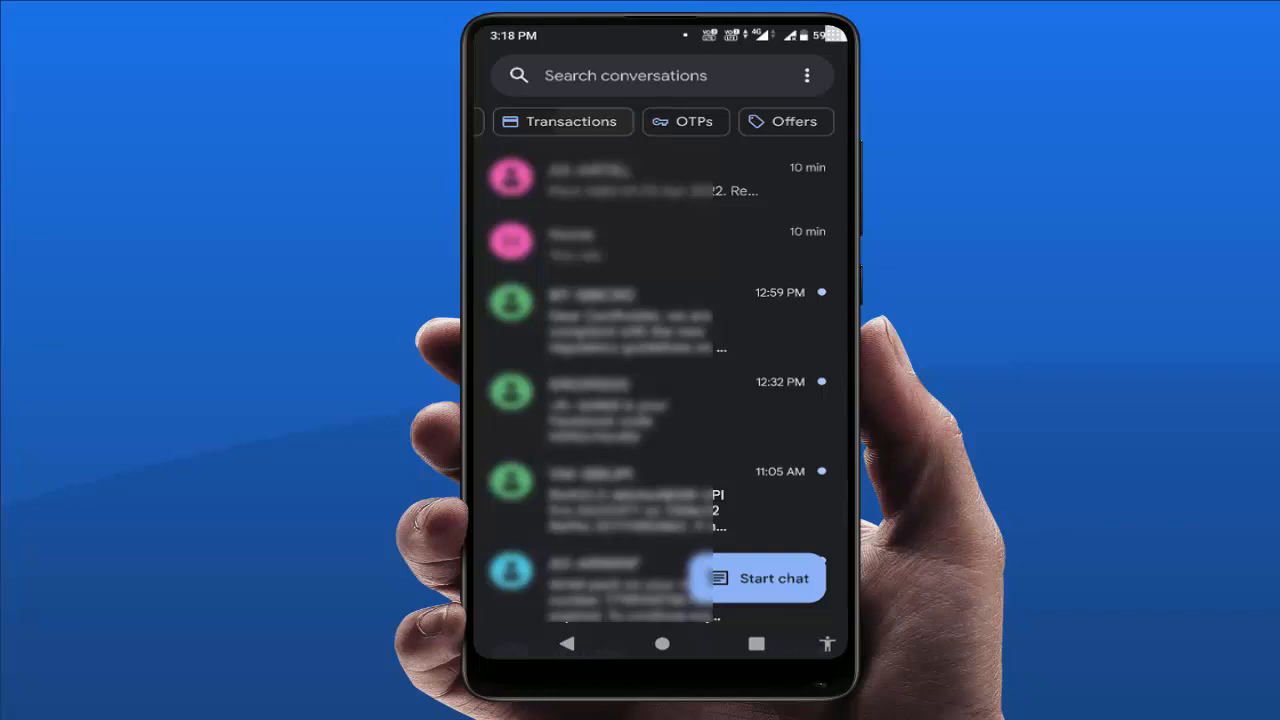
{"action": "scroll", "scroll_direction": "down", "scroll_amount": 3}
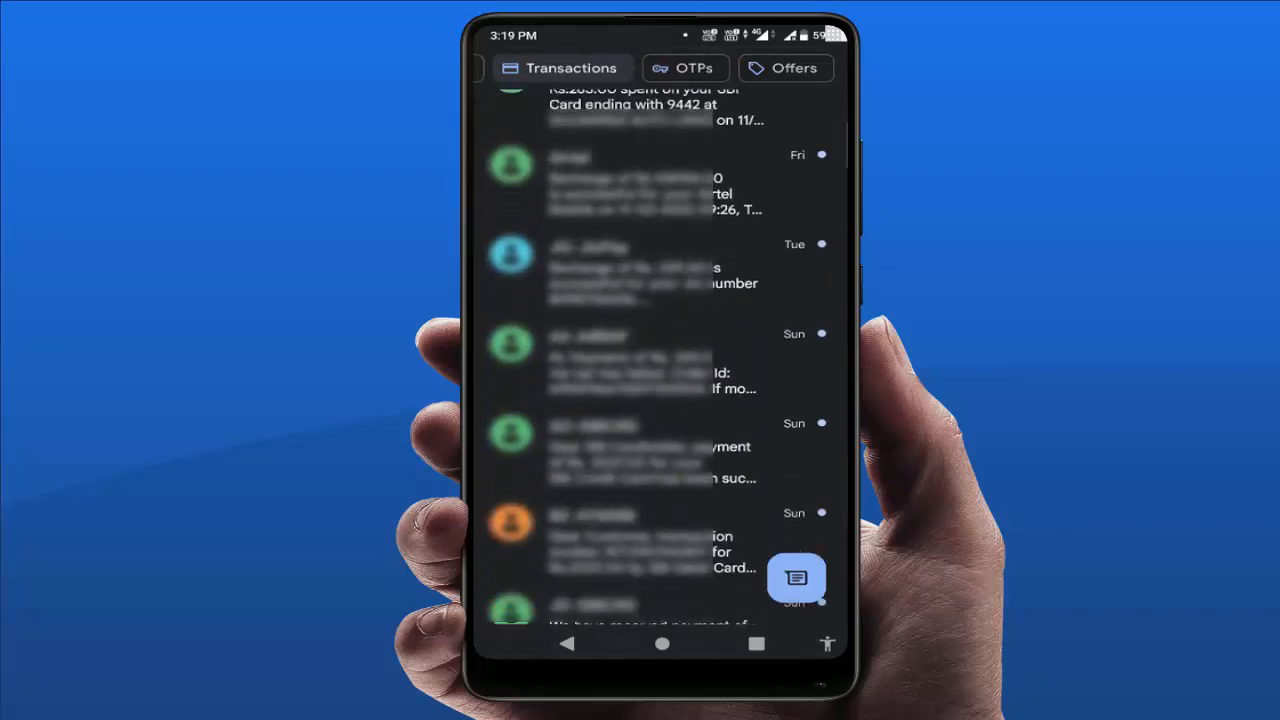
{"action": "scroll", "scroll_direction": "up", "scroll_amount": 3}
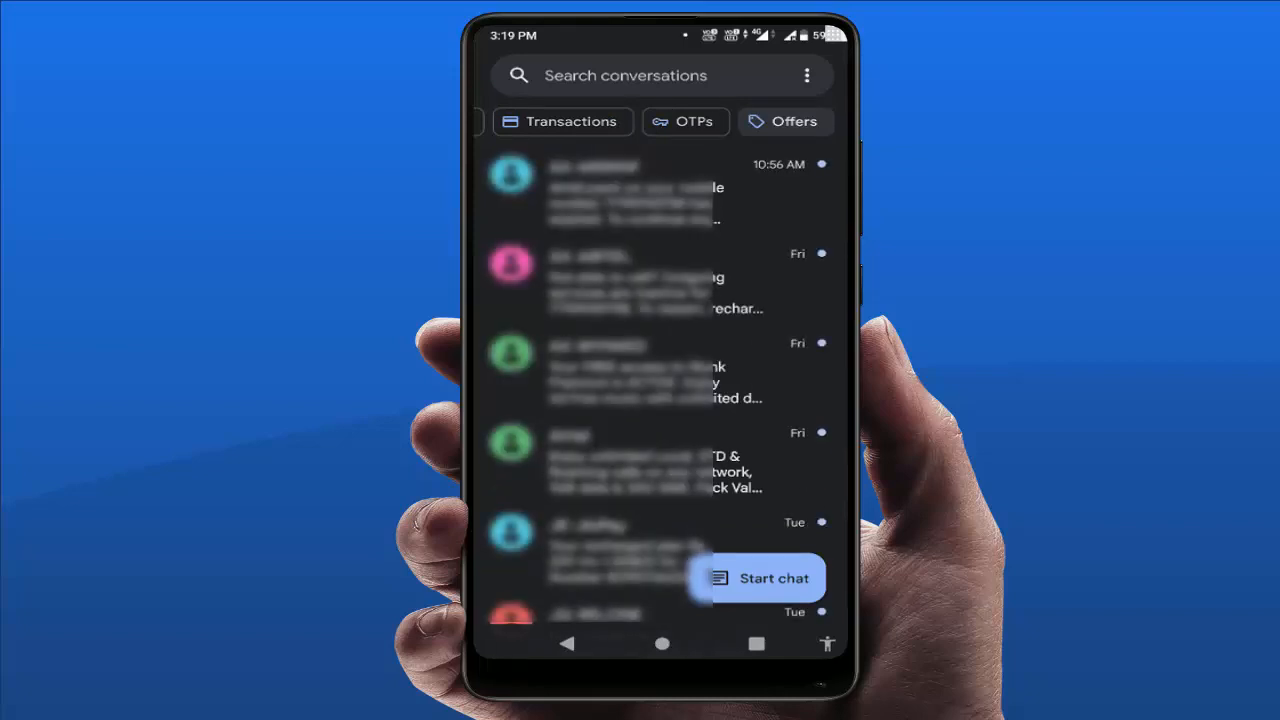
{"action": "scroll", "scroll_direction": "up", "scroll_amount": 3}
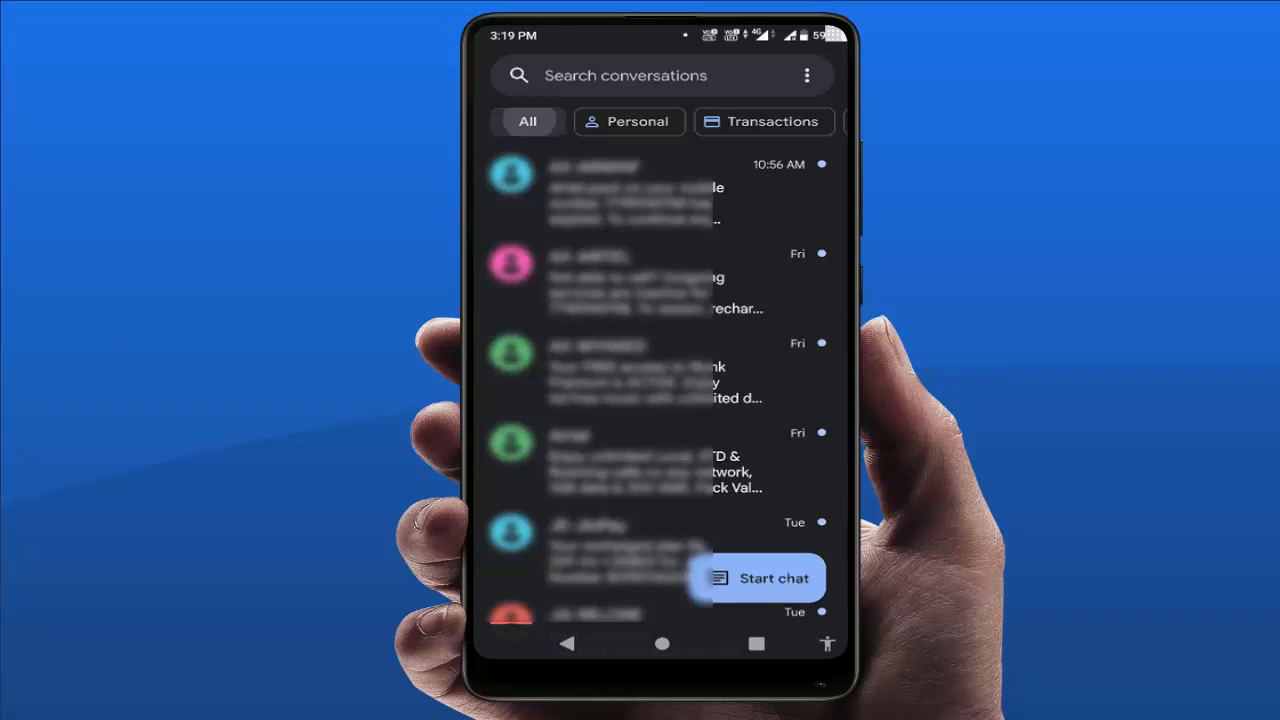
{"action": "scroll", "scroll_direction": "up", "scroll_amount": 3}
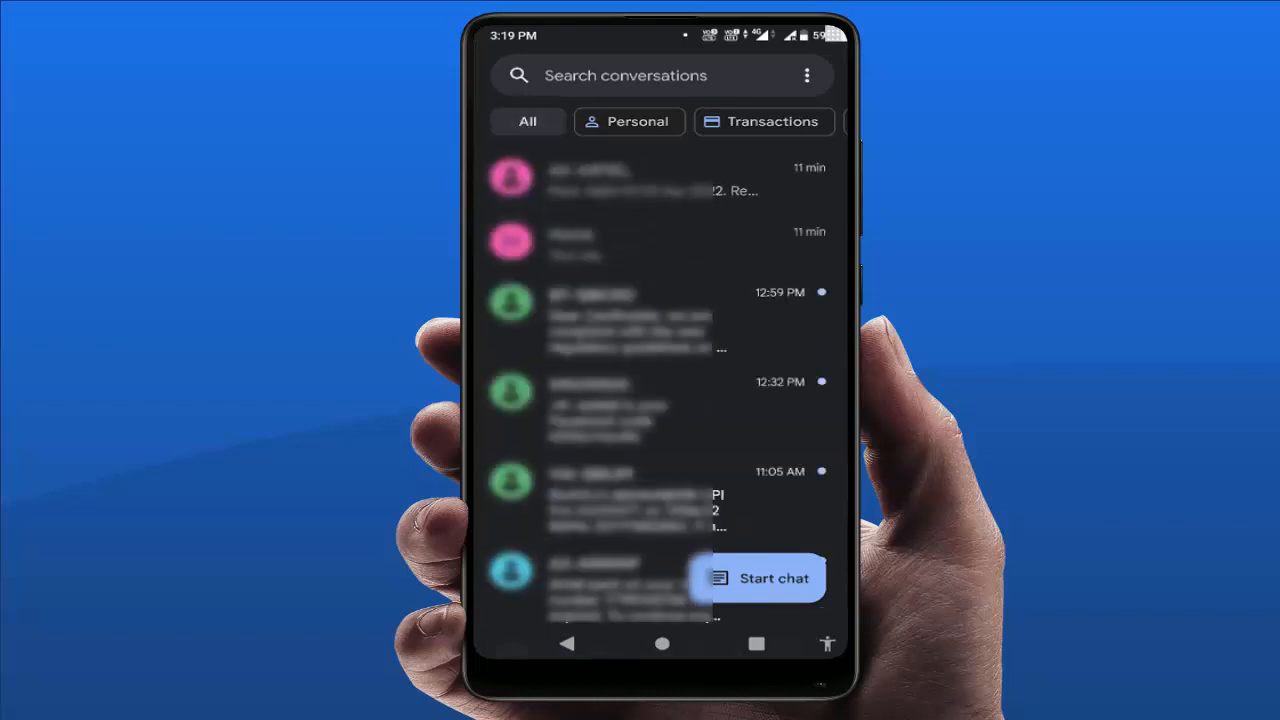